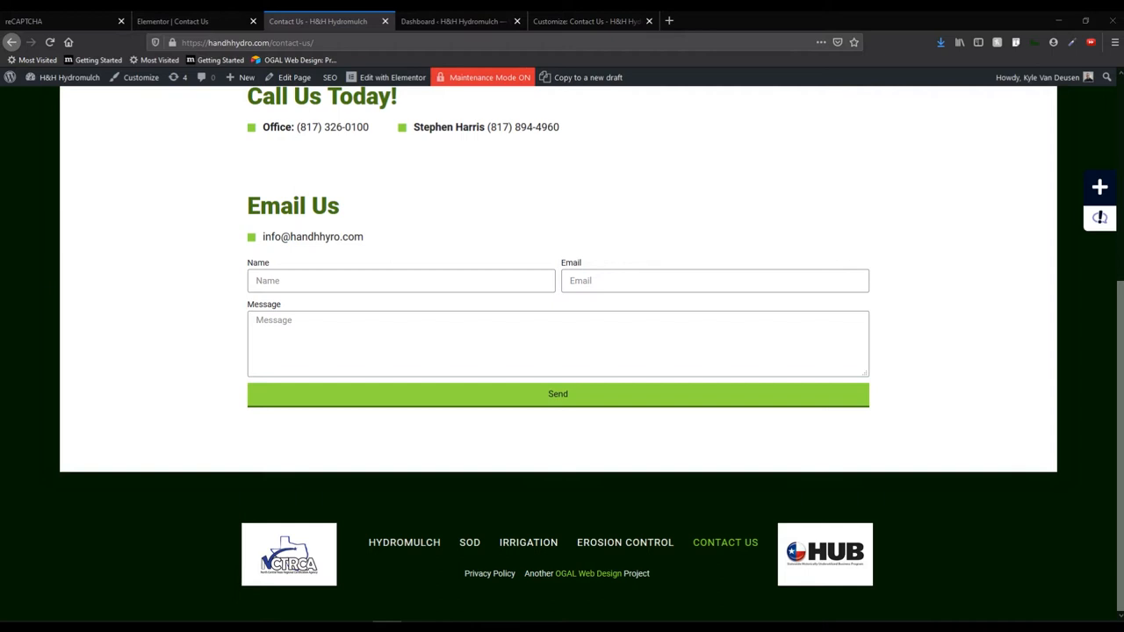
mouse_move(15, 435)
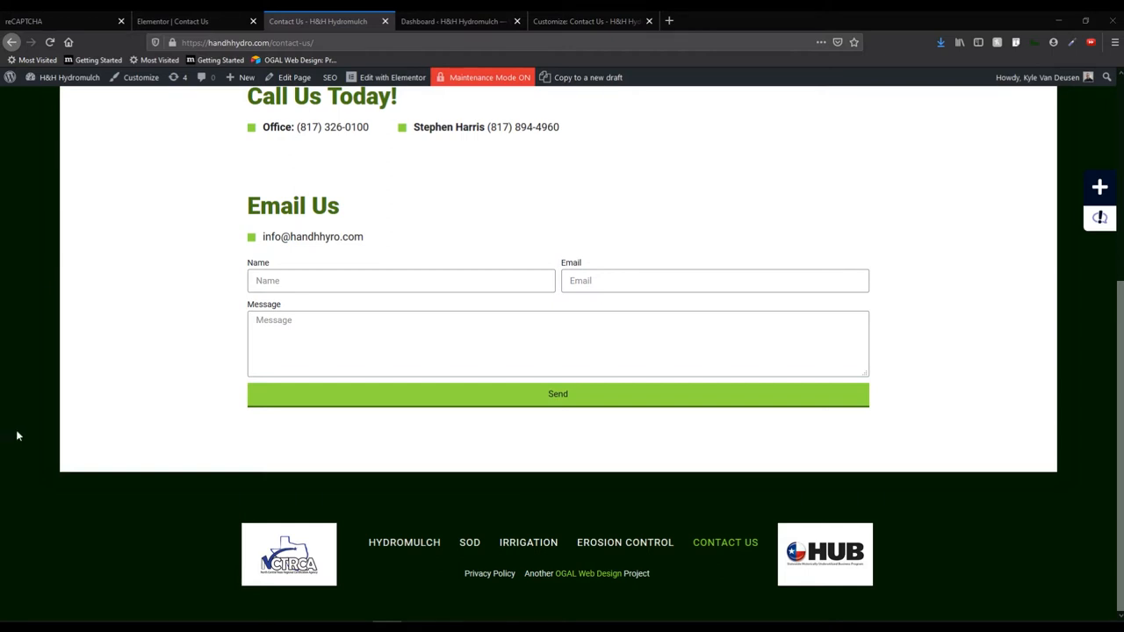
mouse_move(103, 407)
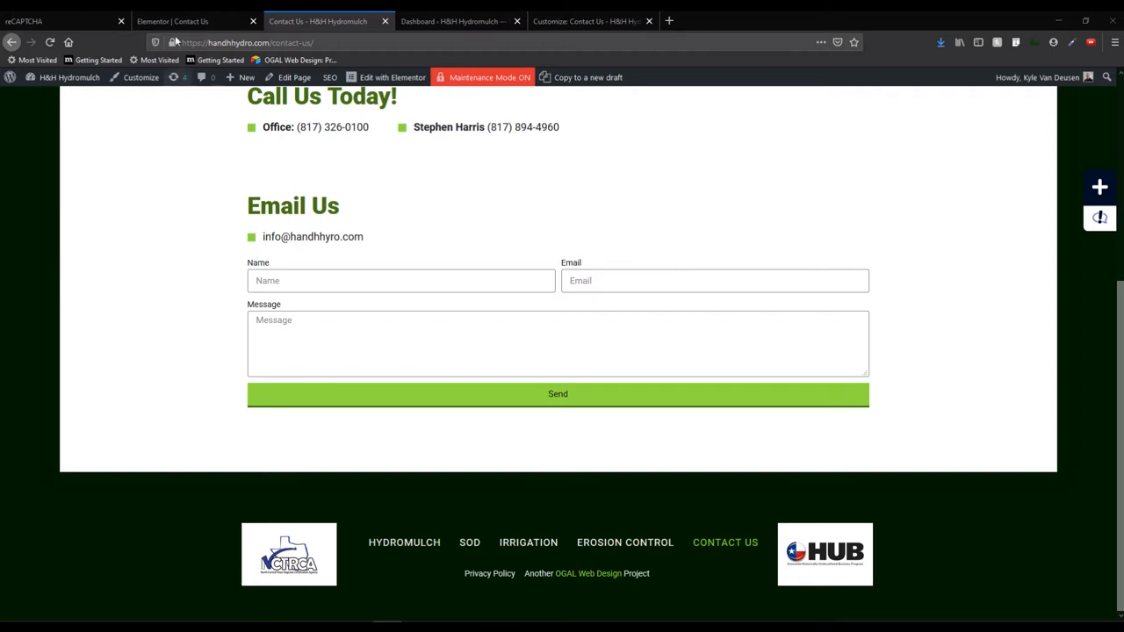
Review the reCAPTCHA, Elementor and Dashboard tabs, then land on the Customizer's Additional CSS for Contact Us.
click(62, 21)
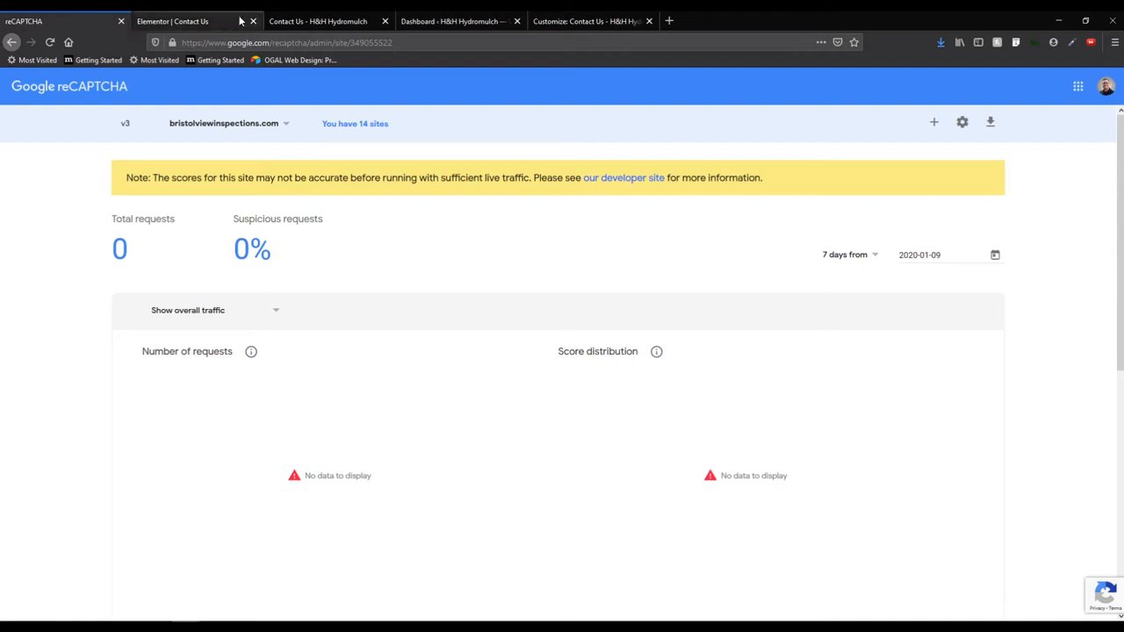
click(172, 21)
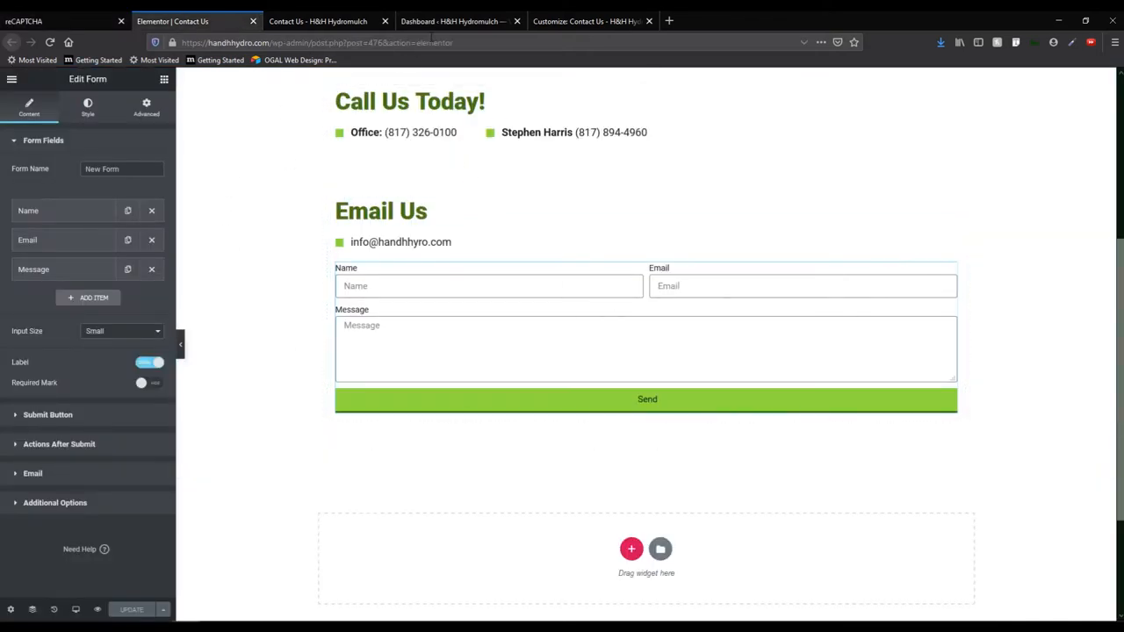
click(453, 21)
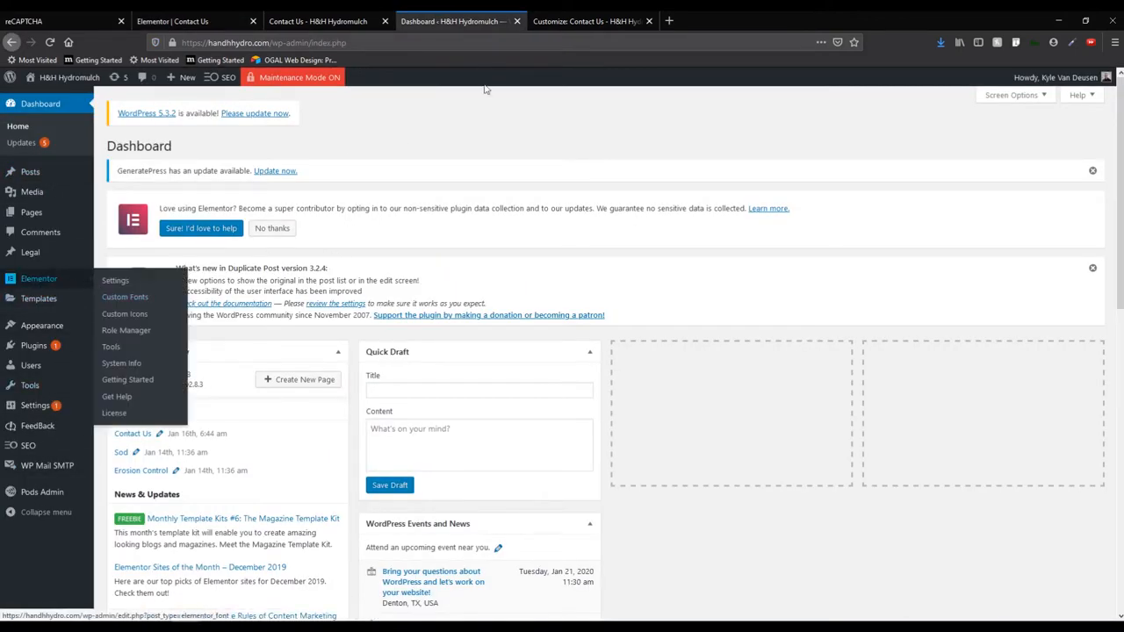
click(588, 21)
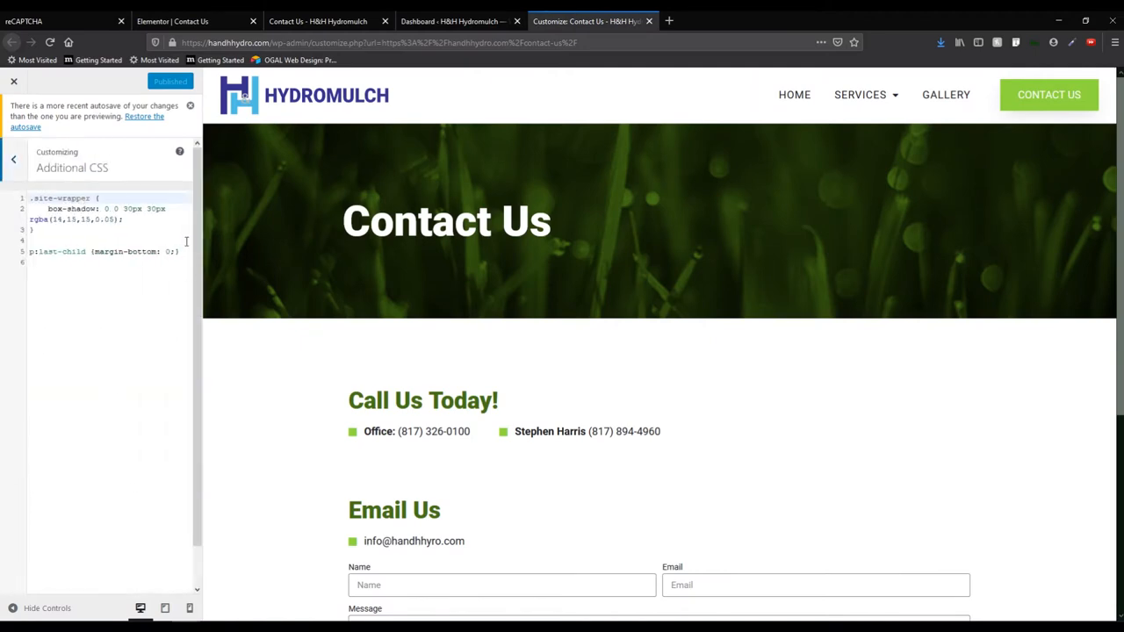
click(190, 105)
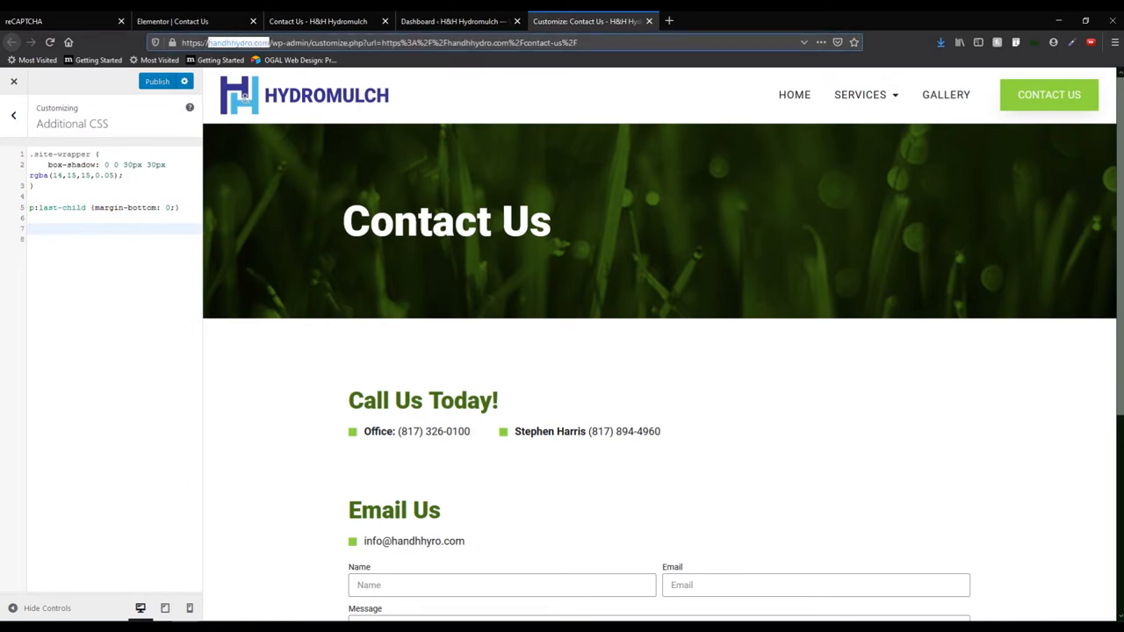
Register a new reCAPTCHA v3 site with label and domain handhhydro.com to get its keys.
click(67, 21)
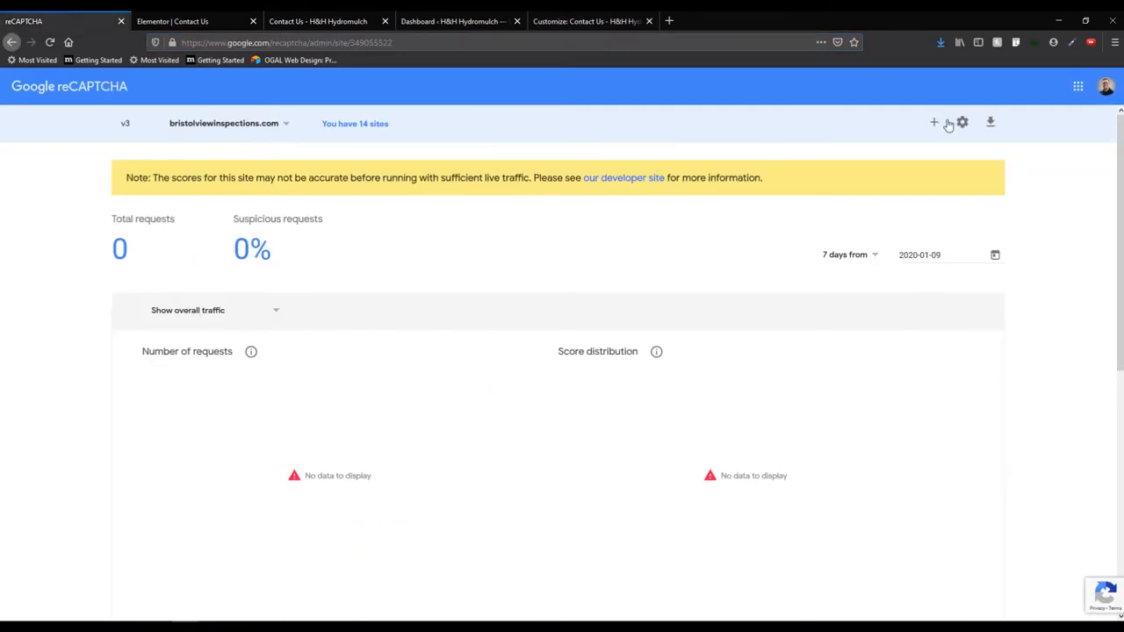
click(934, 123)
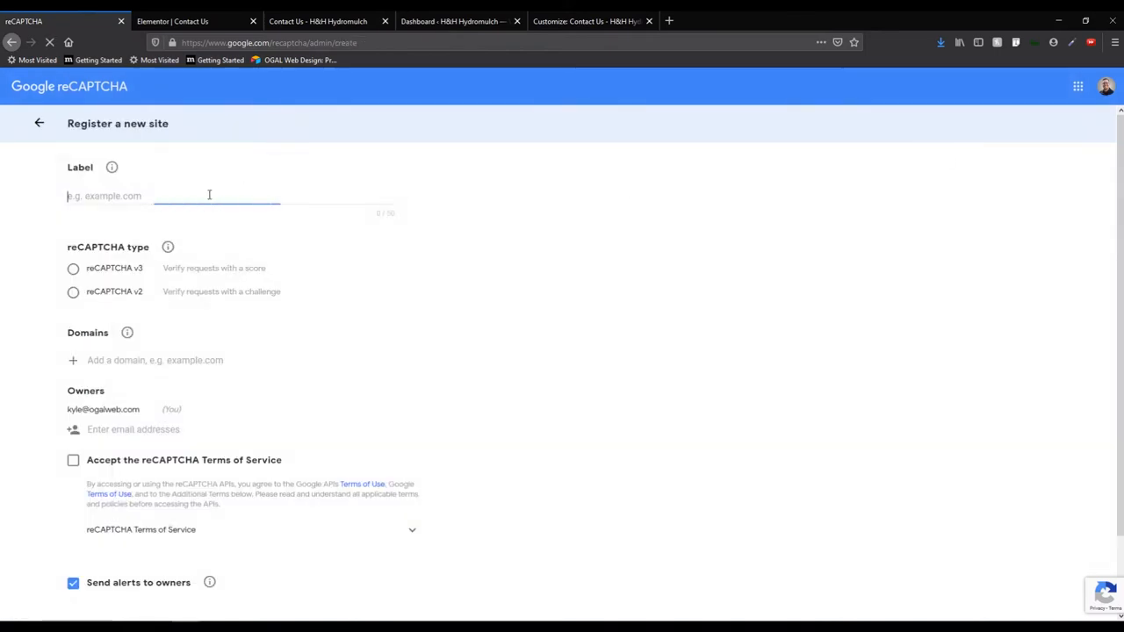
text(handhhydro.com)
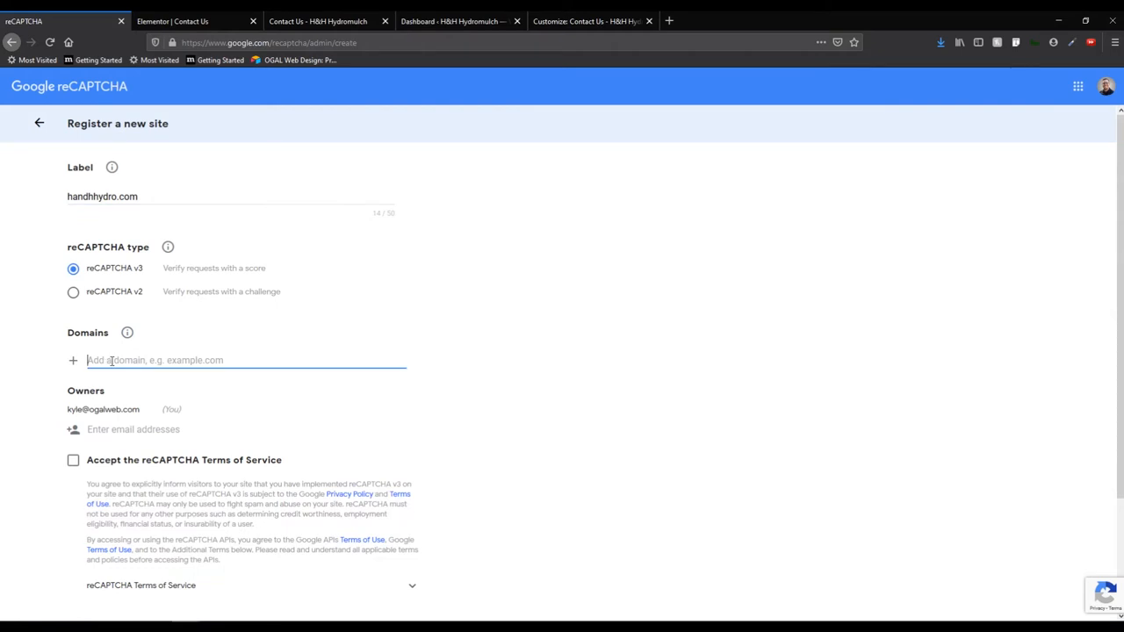
text(handhhydro.com)
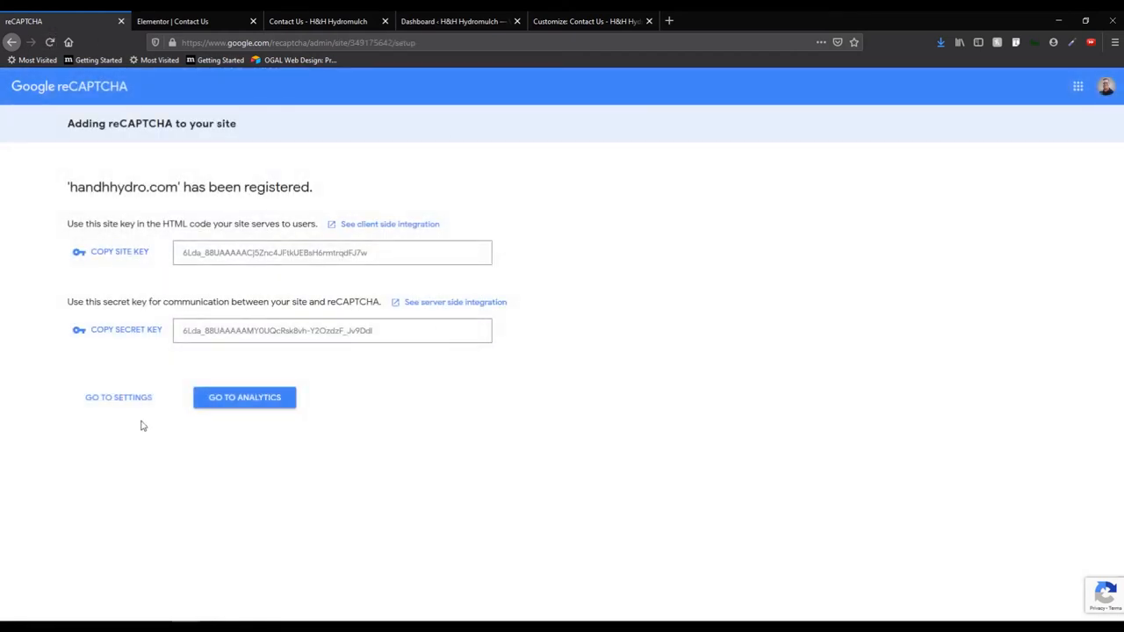
Copy the site key and reach Elementor's Integrations settings in the WordPress dashboard.
click(120, 253)
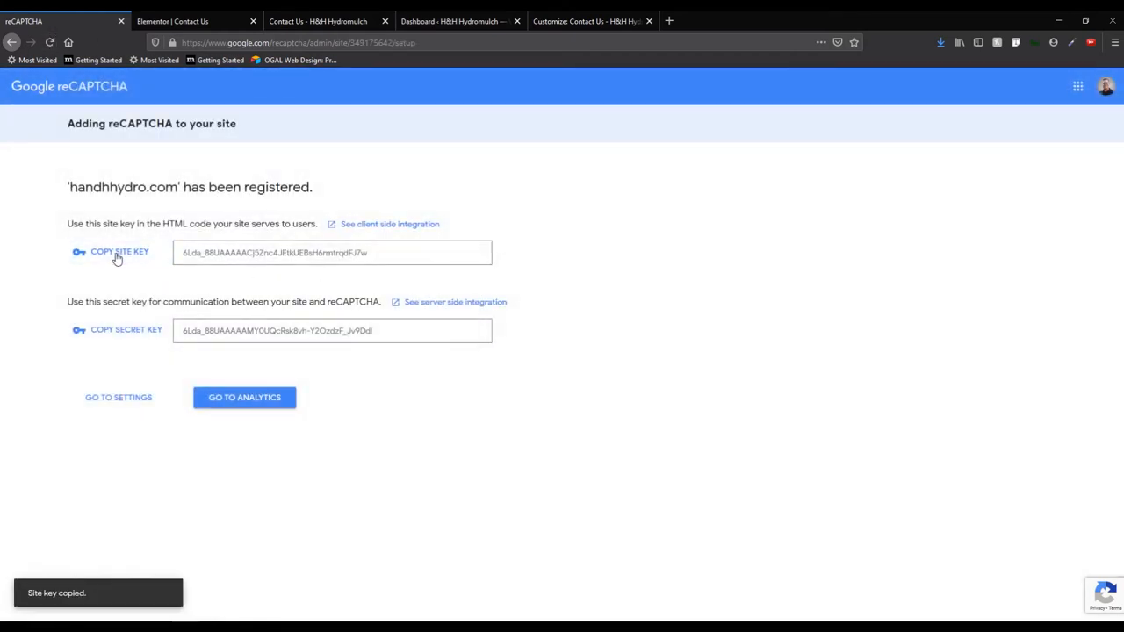
click(450, 21)
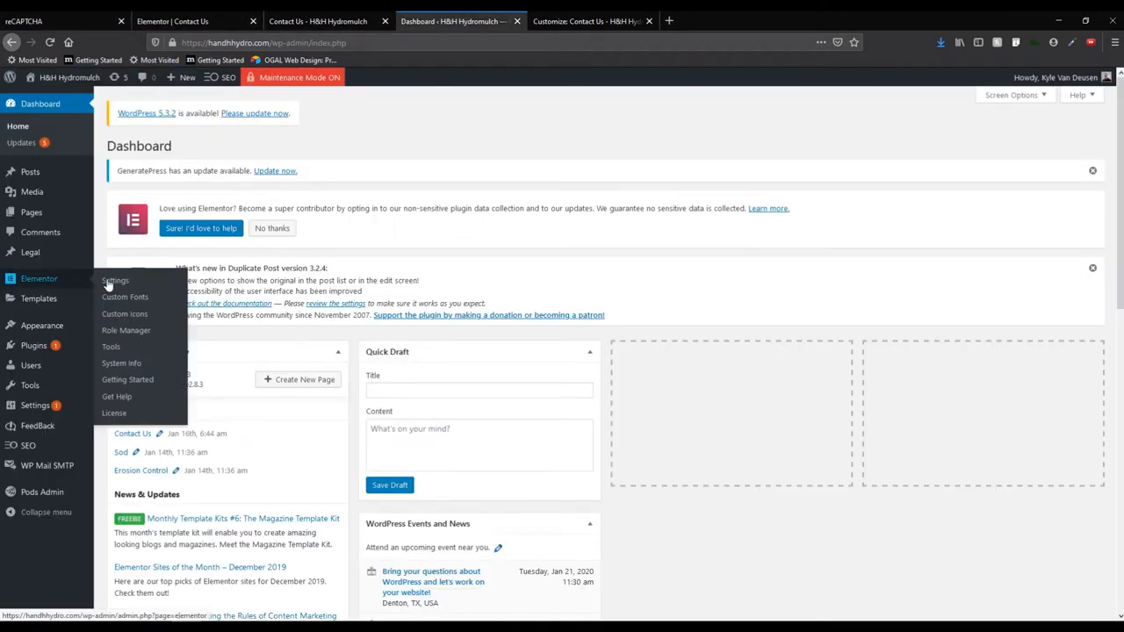
click(116, 281)
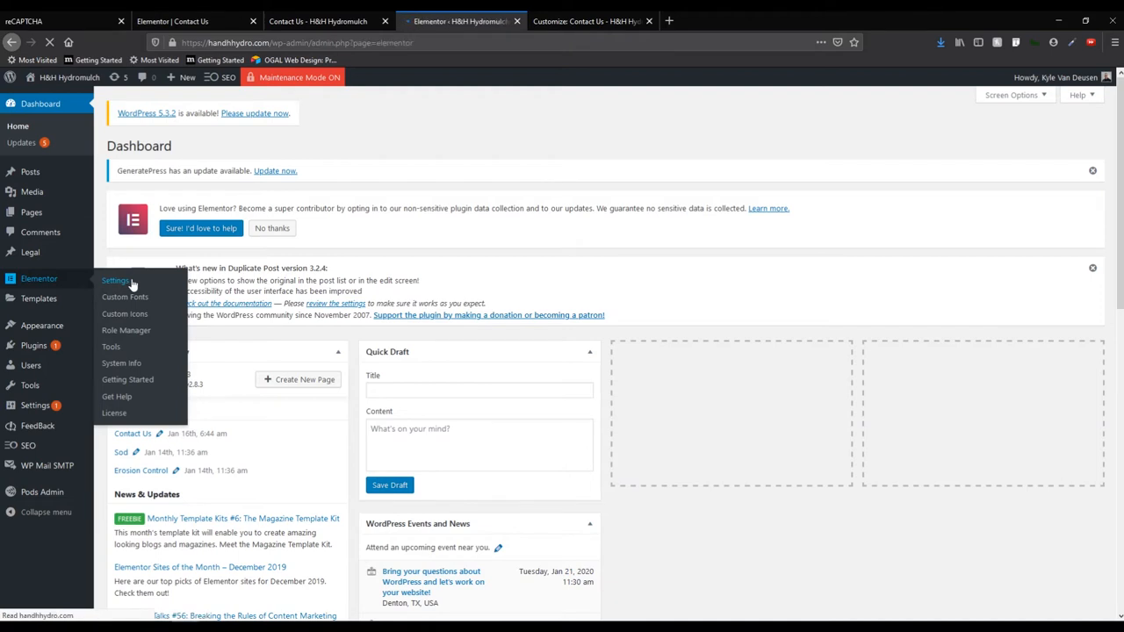
click(116, 281)
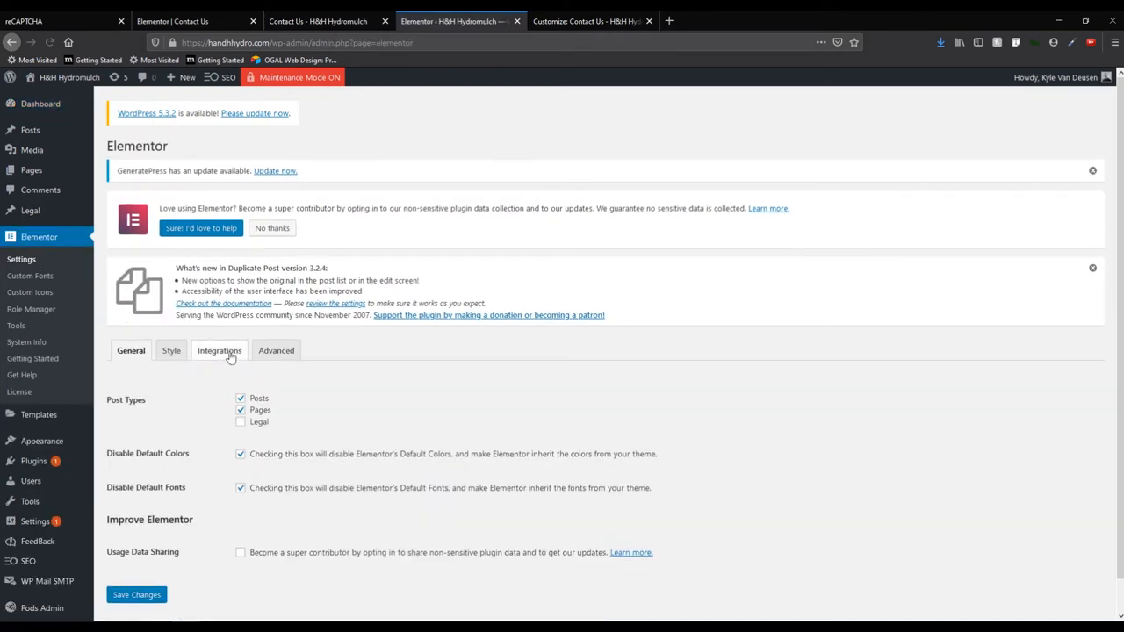
click(218, 351)
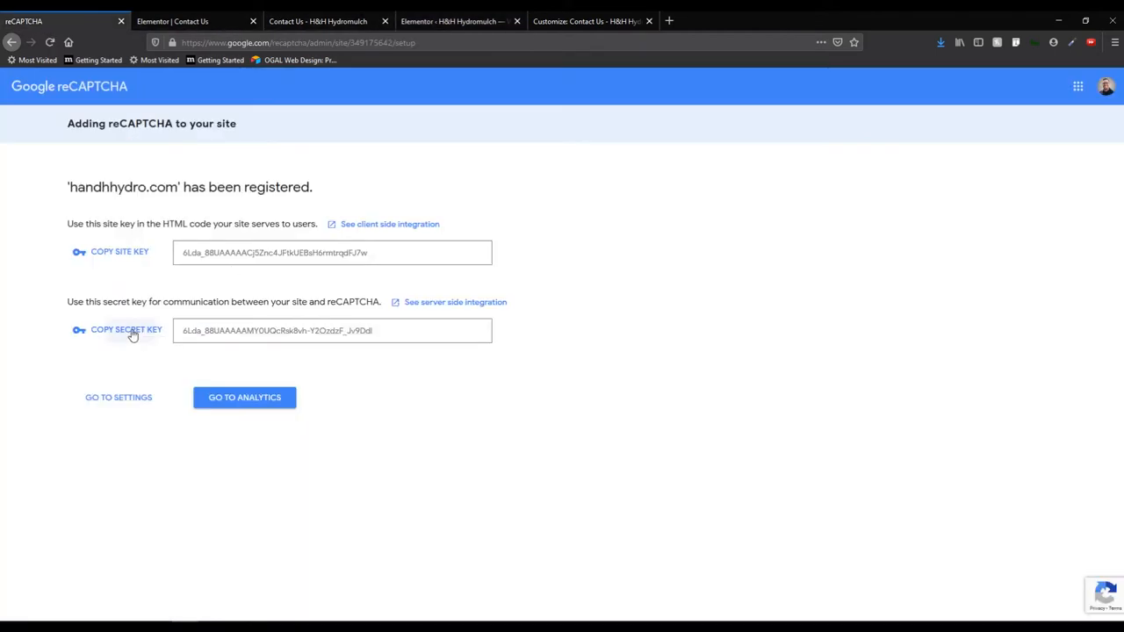
Fill the reCAPTCHA V3 site and secret keys with the 0.5 score threshold and save changes.
click(448, 21)
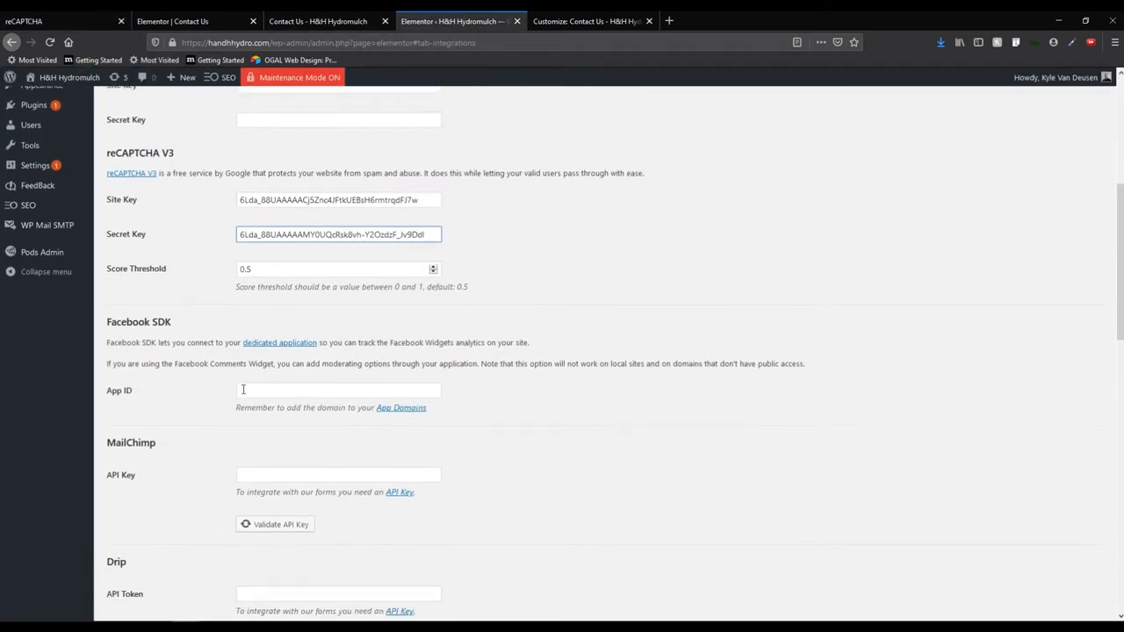
scroll(down, 3)
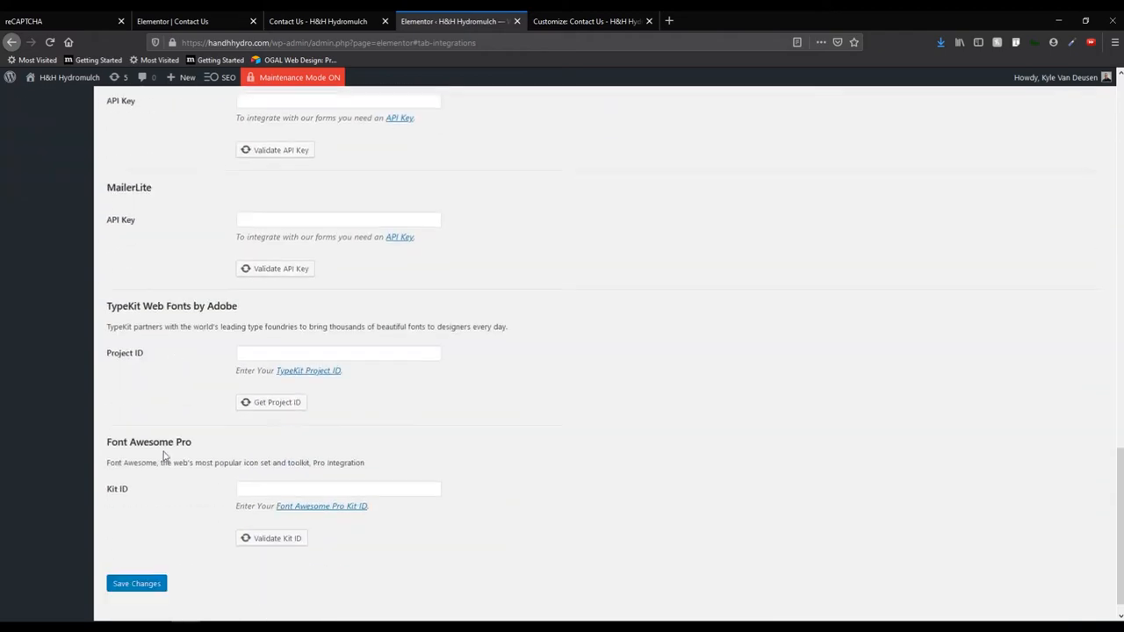
click(137, 583)
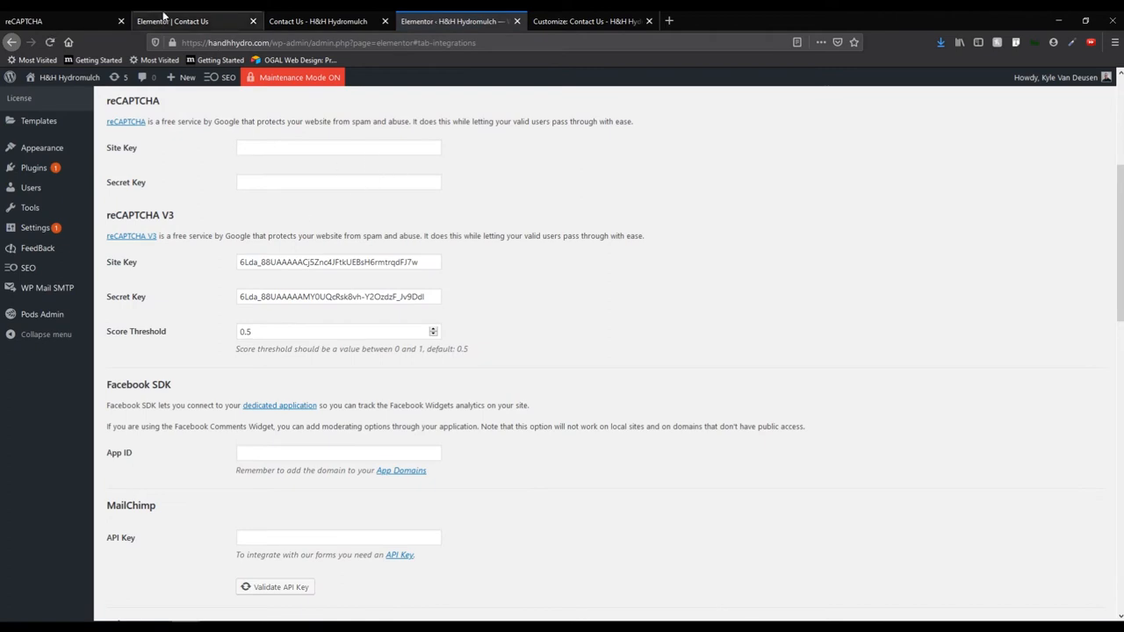
Add a reCAPTCHA V3 form field labelled 'reCAPTCHA' with its badge at Bottom Right.
click(193, 21)
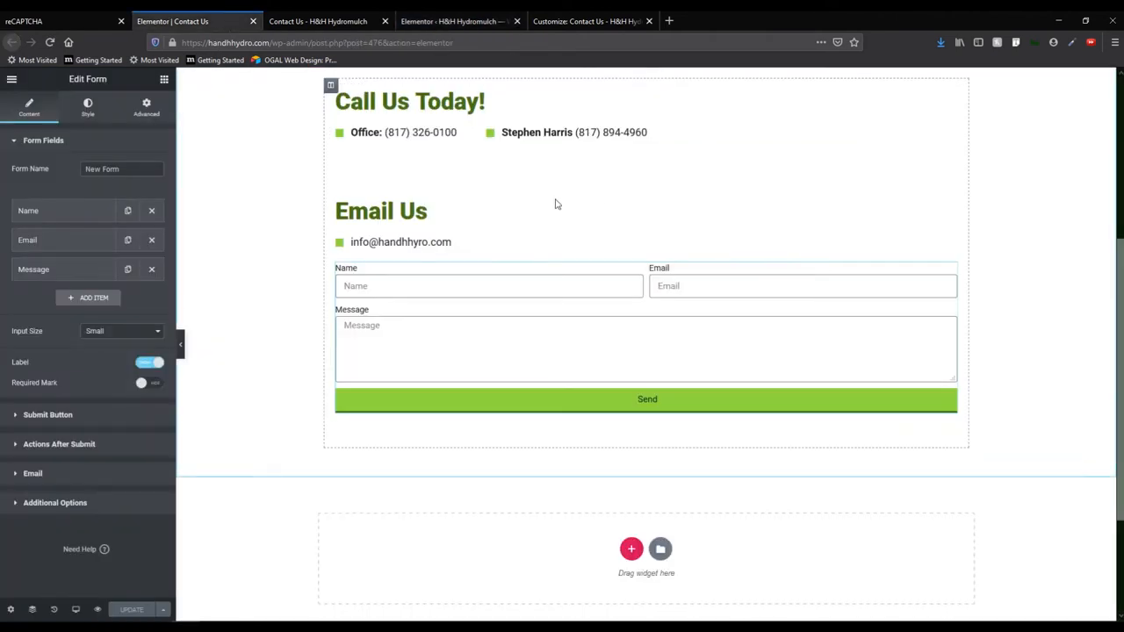
click(395, 211)
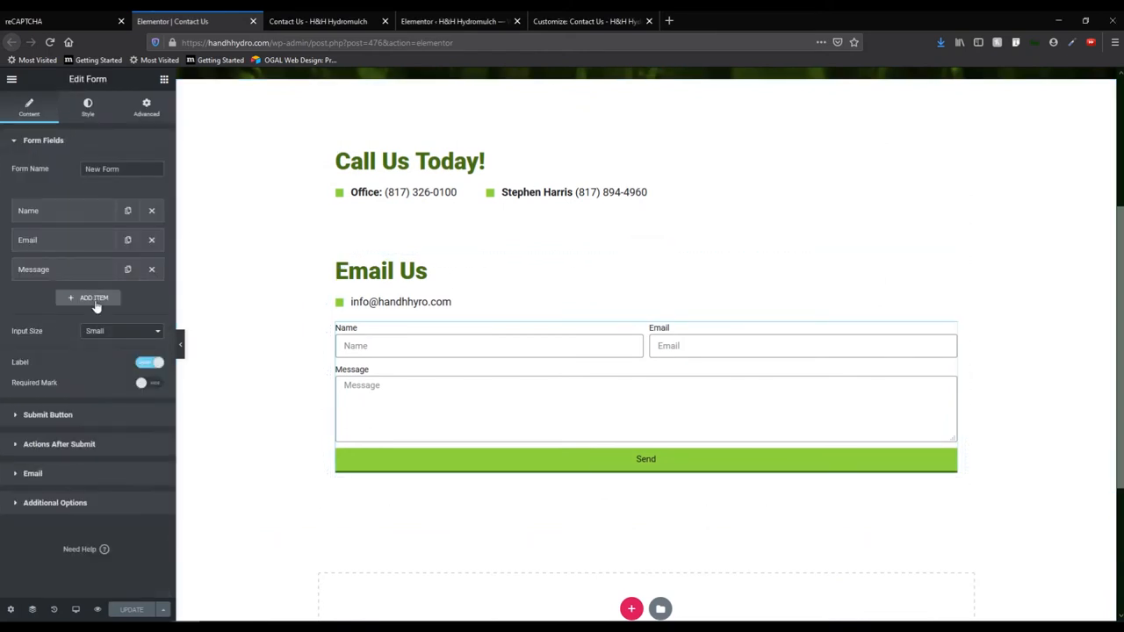
click(88, 298)
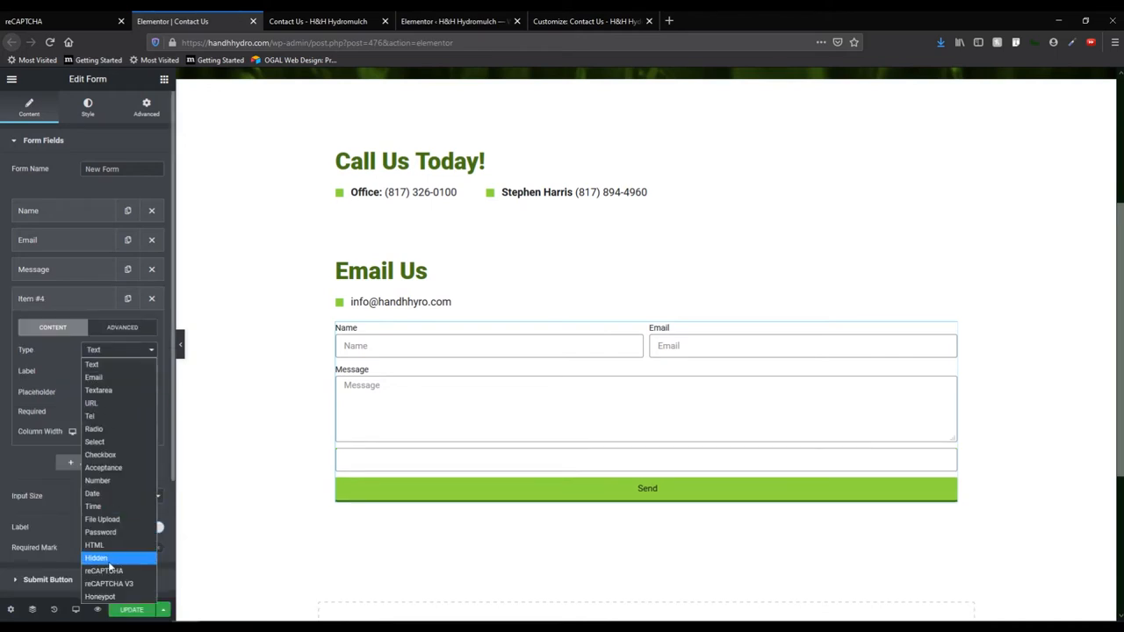
click(109, 583)
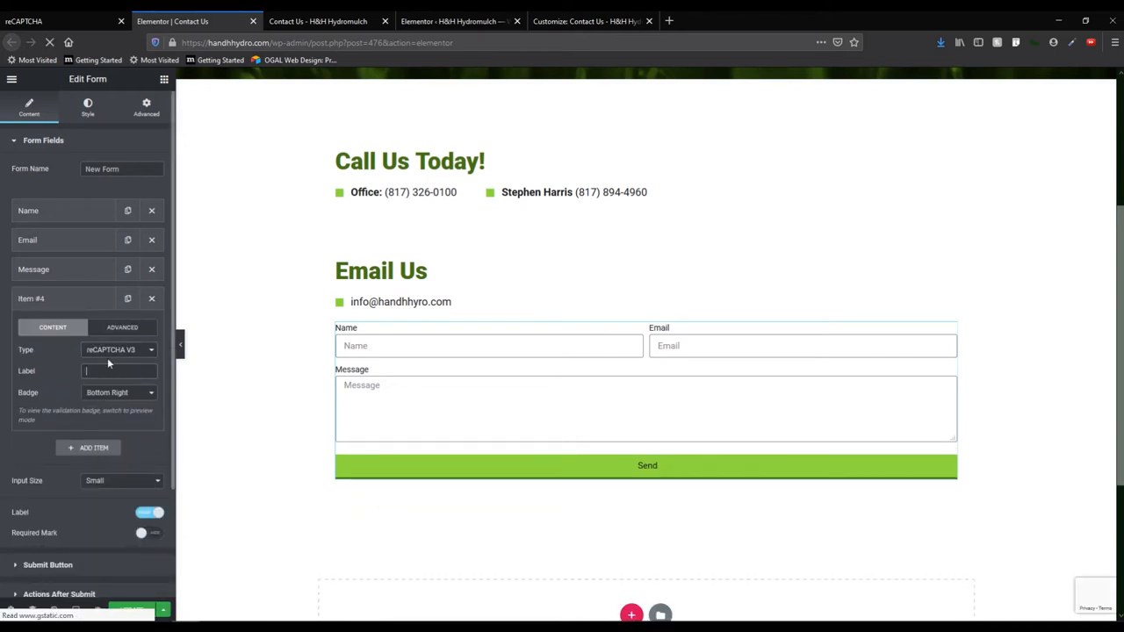
text(reCAPTCHA)
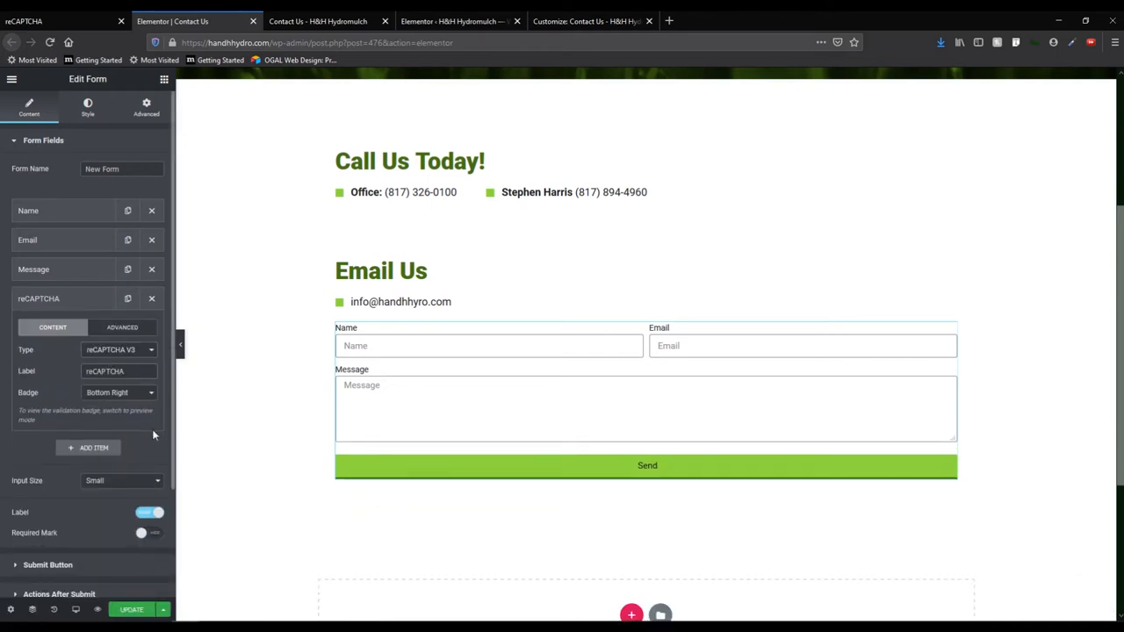
click(120, 371)
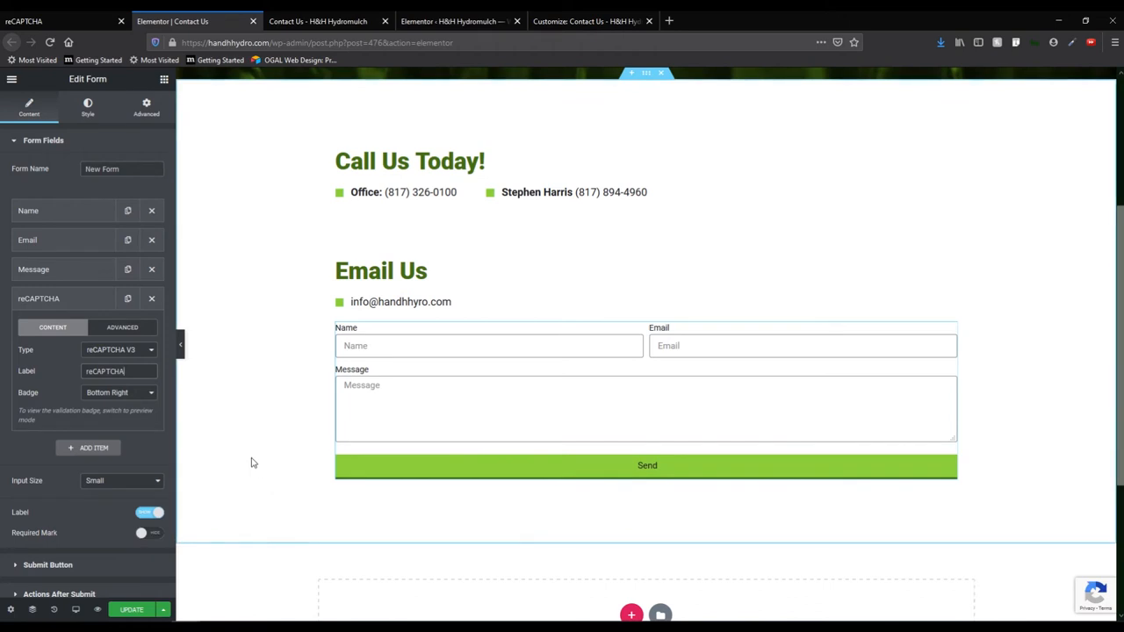
click(39, 298)
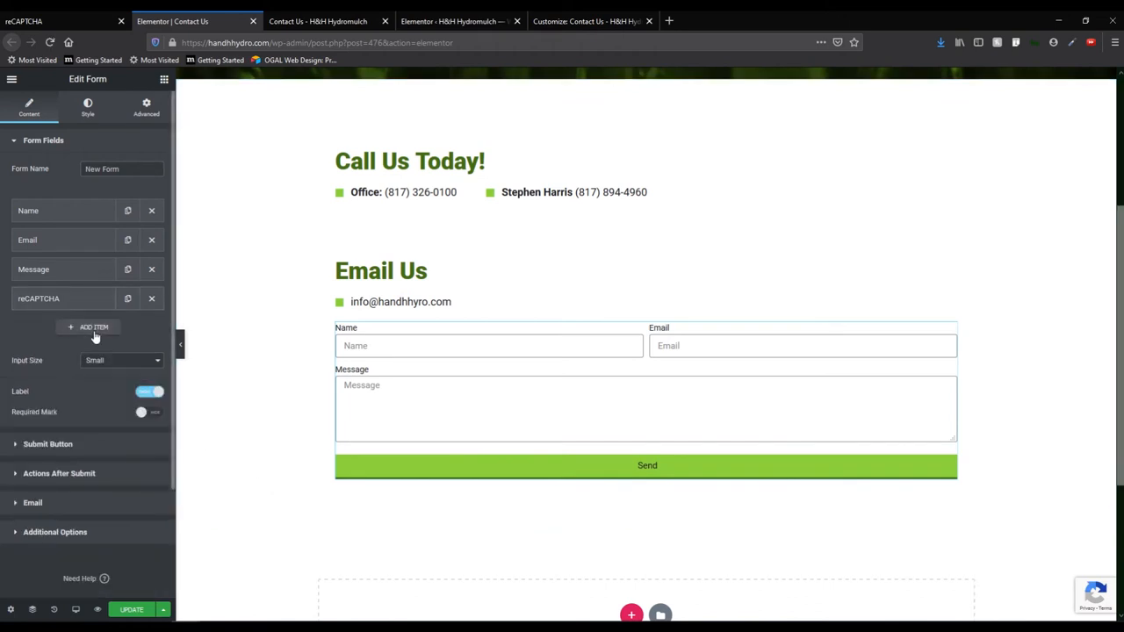
Add an HTML field with Google's reCAPTCHA Privacy Policy and Terms disclaimer above Send, then update the page.
click(95, 327)
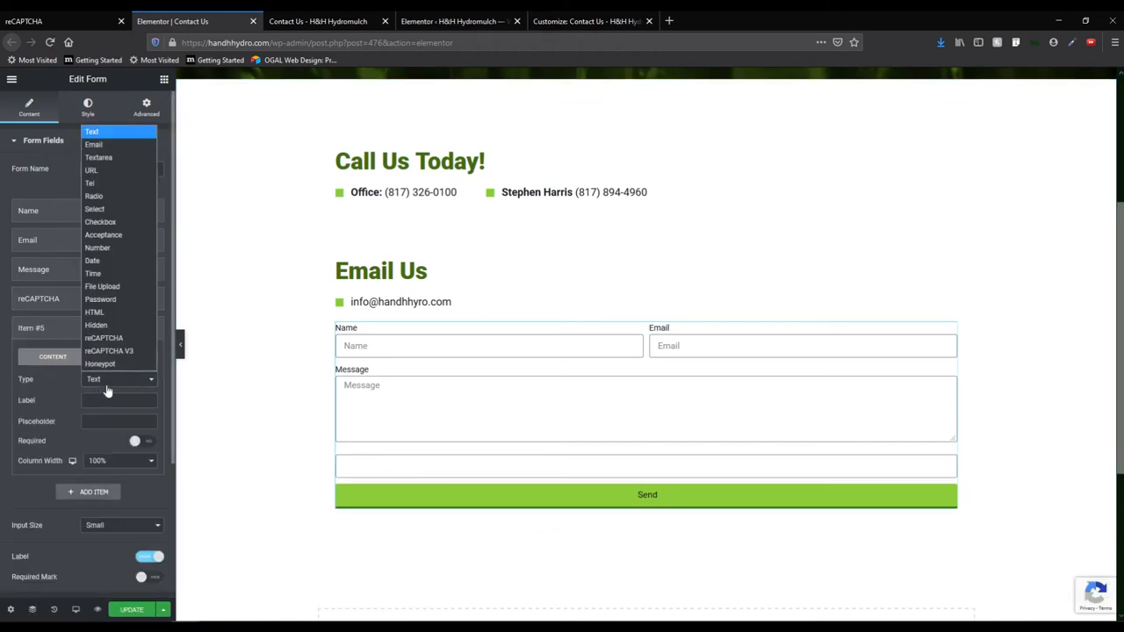
click(95, 313)
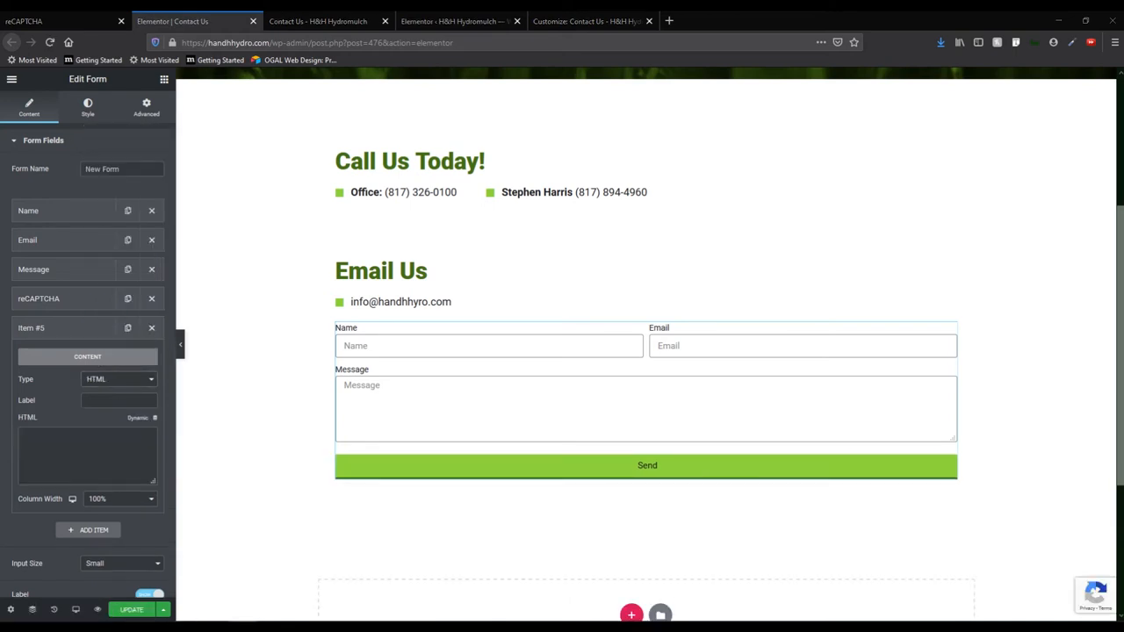
click(87, 448)
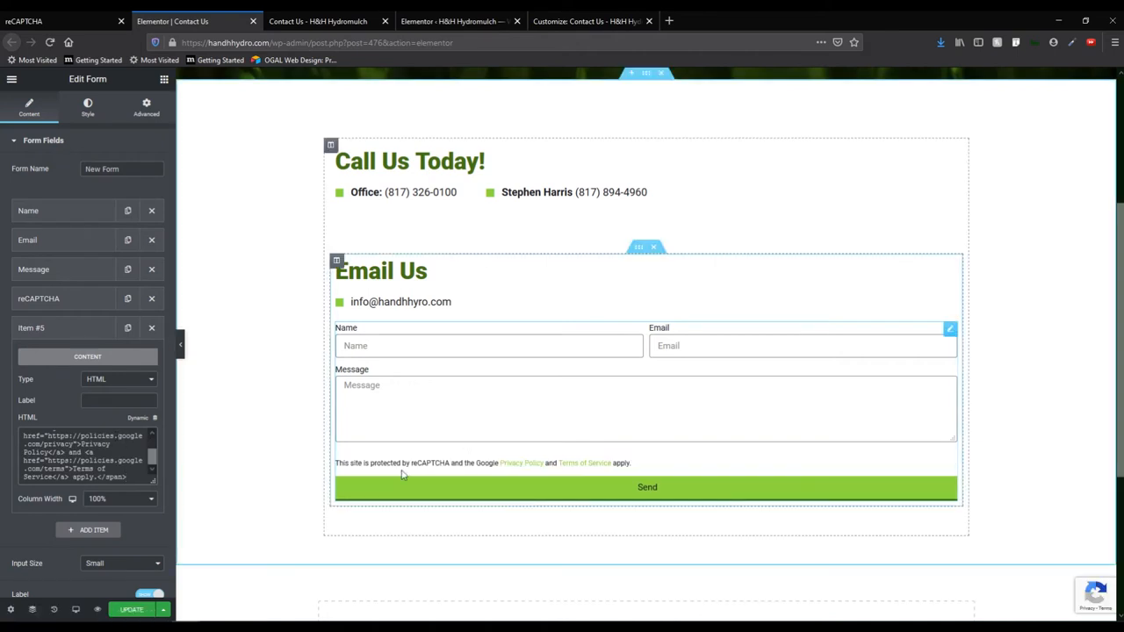
mouse_move(535, 467)
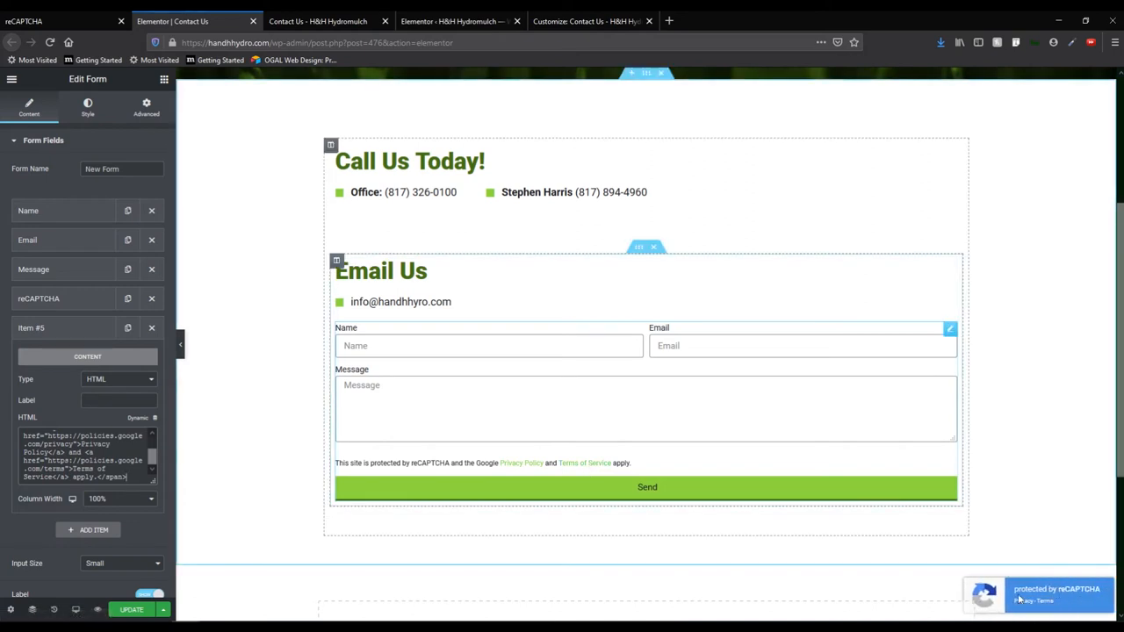
scroll(down, 3)
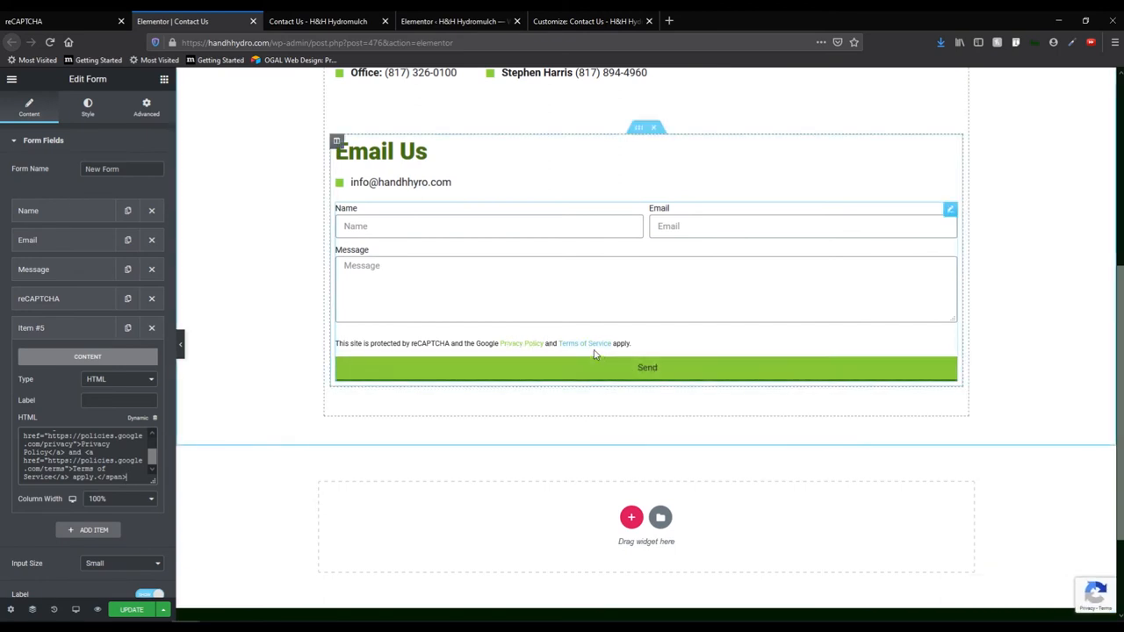
click(130, 608)
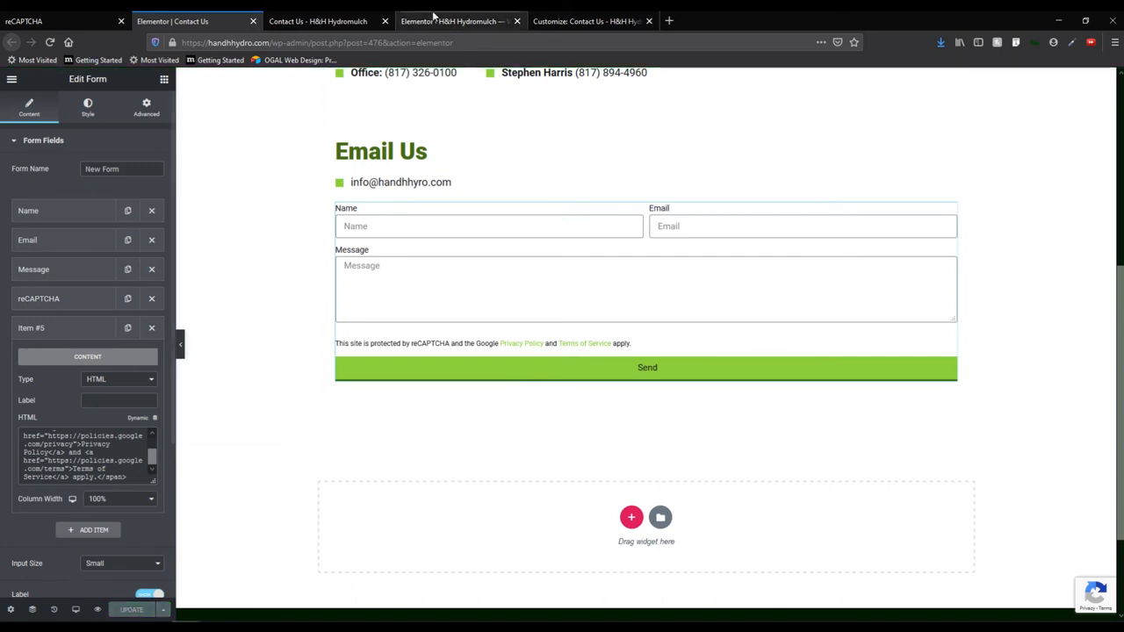
Add .grecaptcha-badge { visibility: hidden; } to Additional CSS and publish it.
click(589, 21)
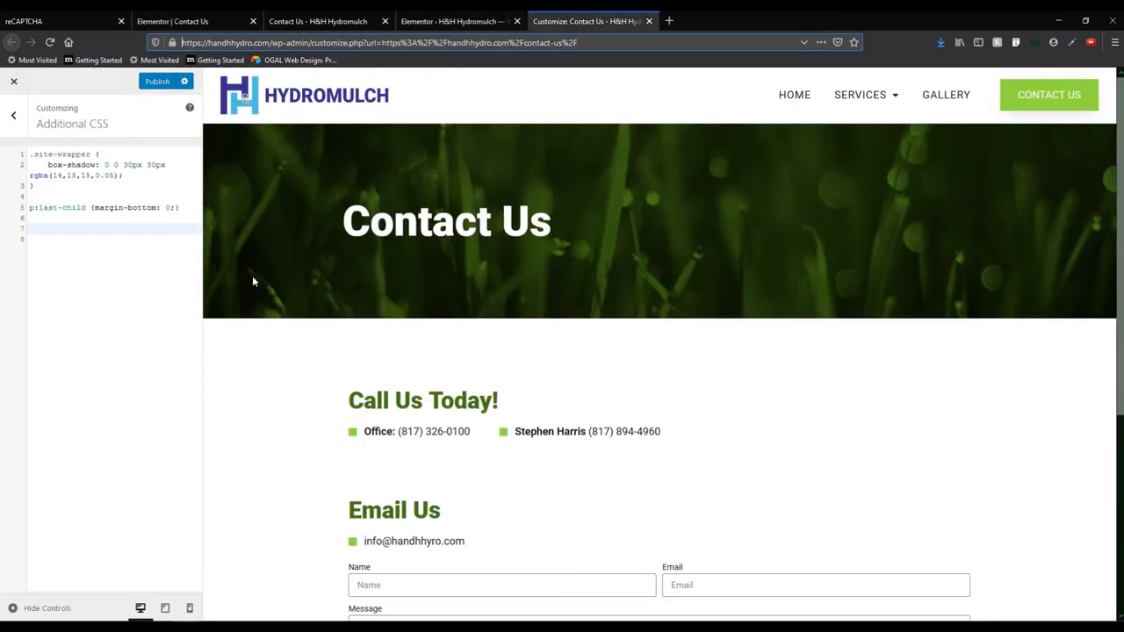
click(14, 81)
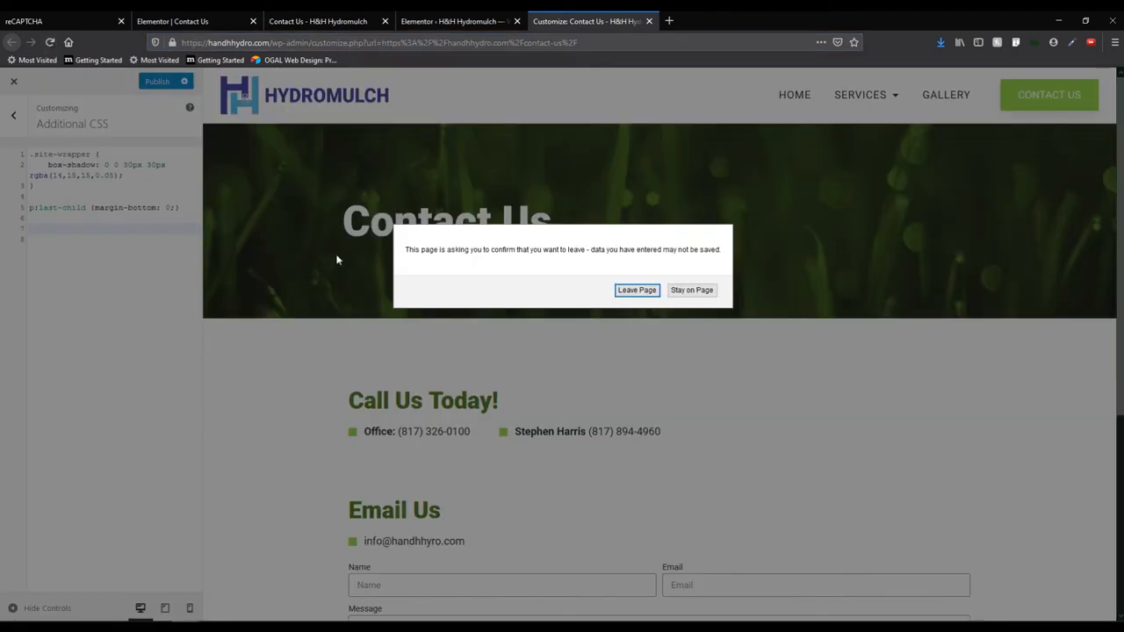
click(636, 290)
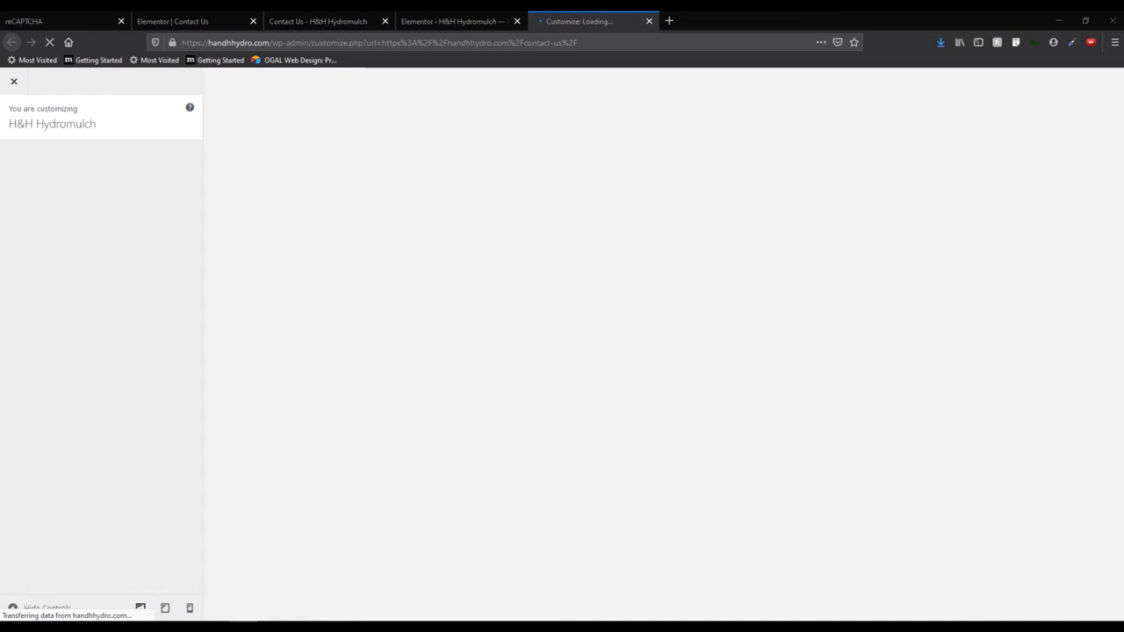
mouse_move(213, 281)
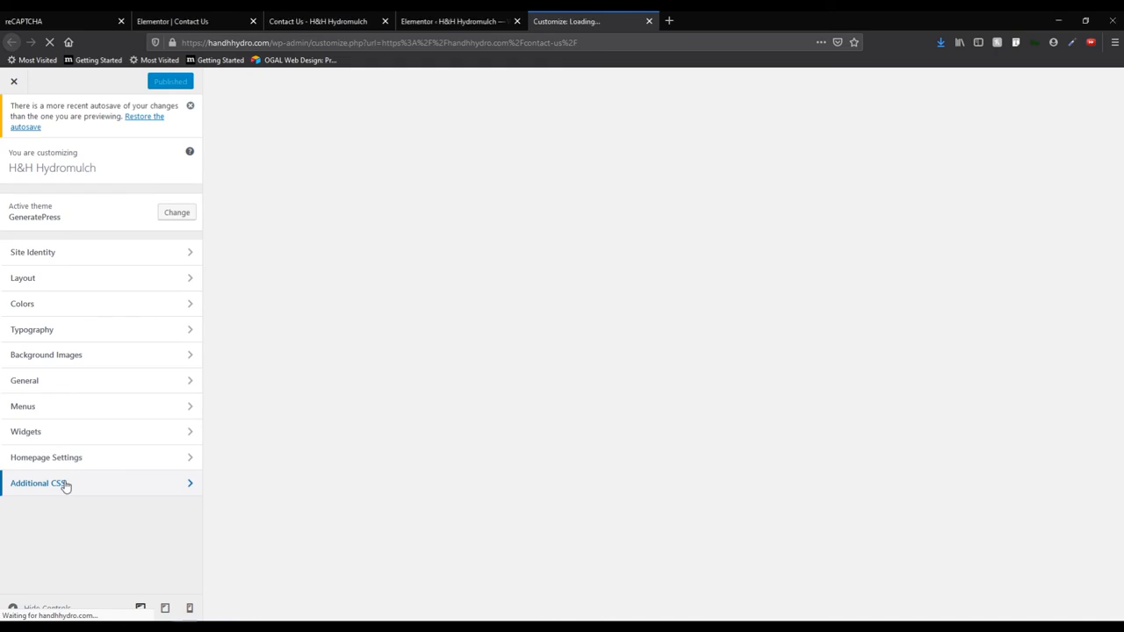
click(39, 483)
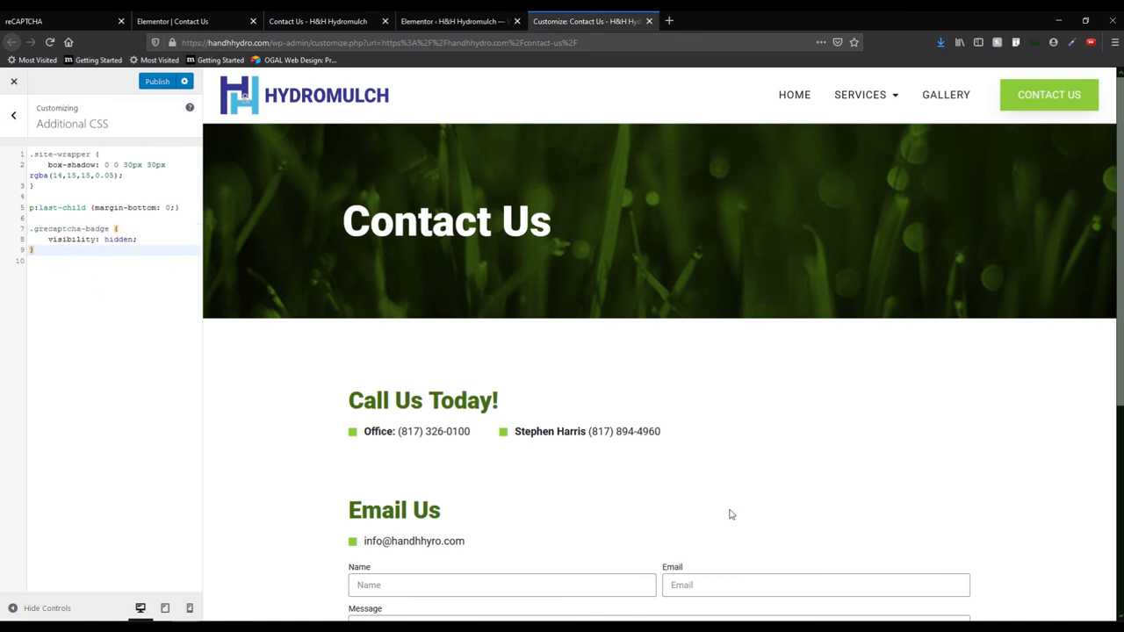
scroll(down, 3)
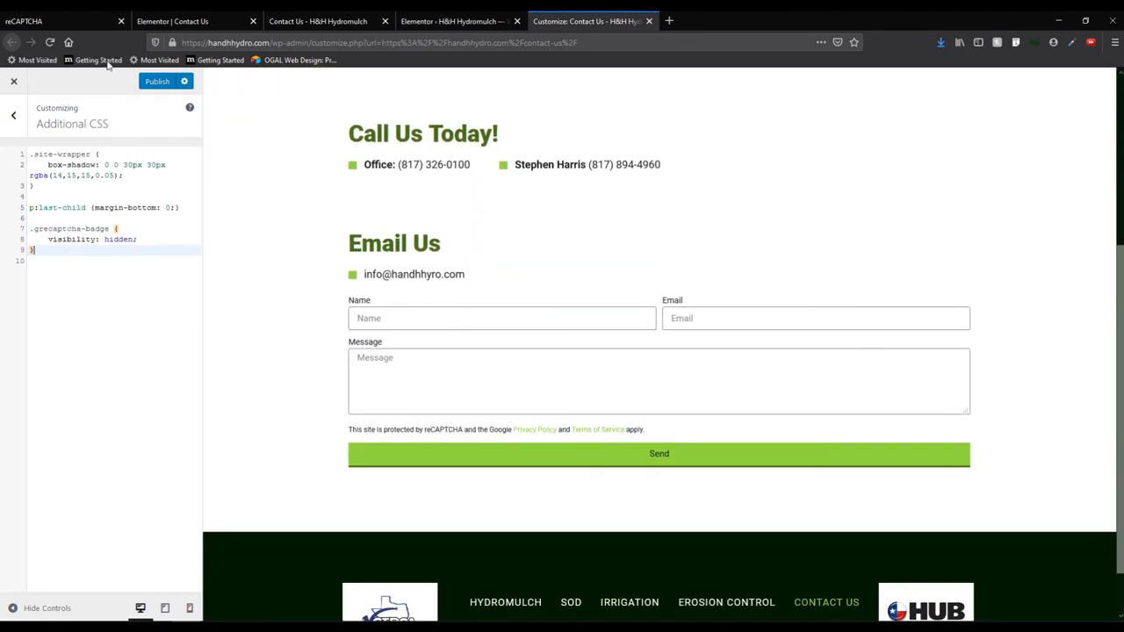
click(158, 80)
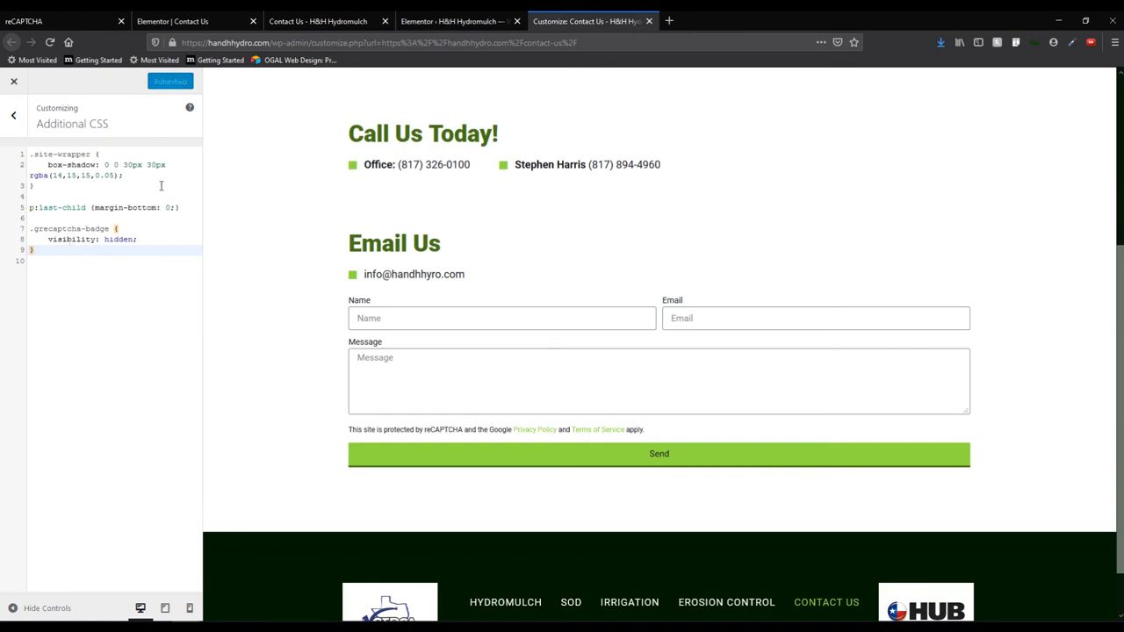
View the live Contact Us form showing the reCAPTCHA disclaimer and no badge.
click(318, 21)
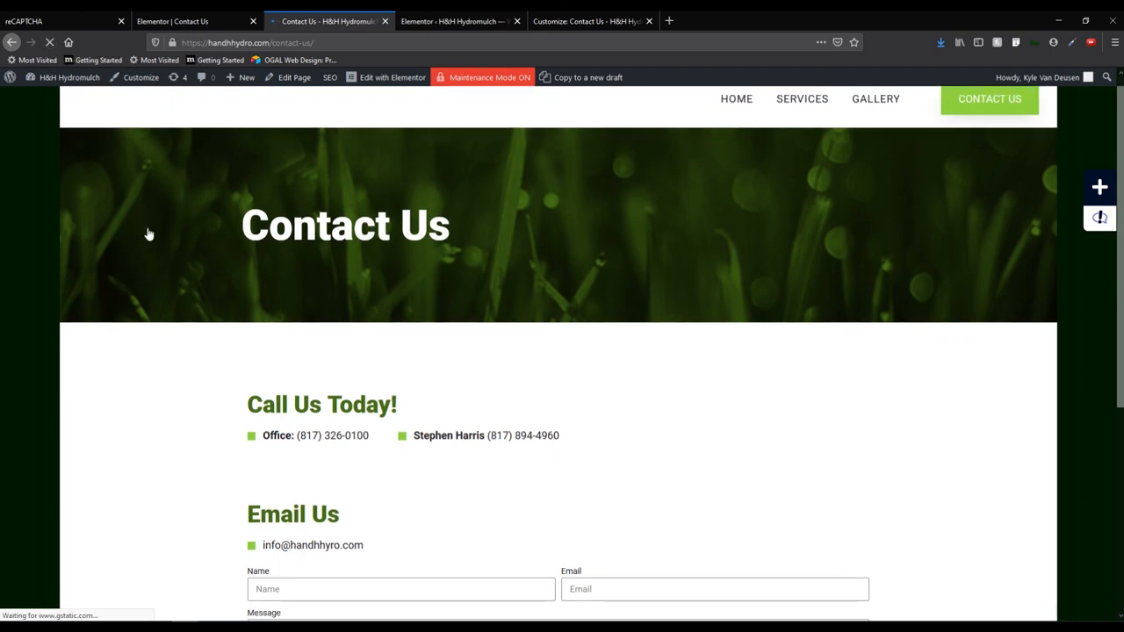
scroll(down, 3)
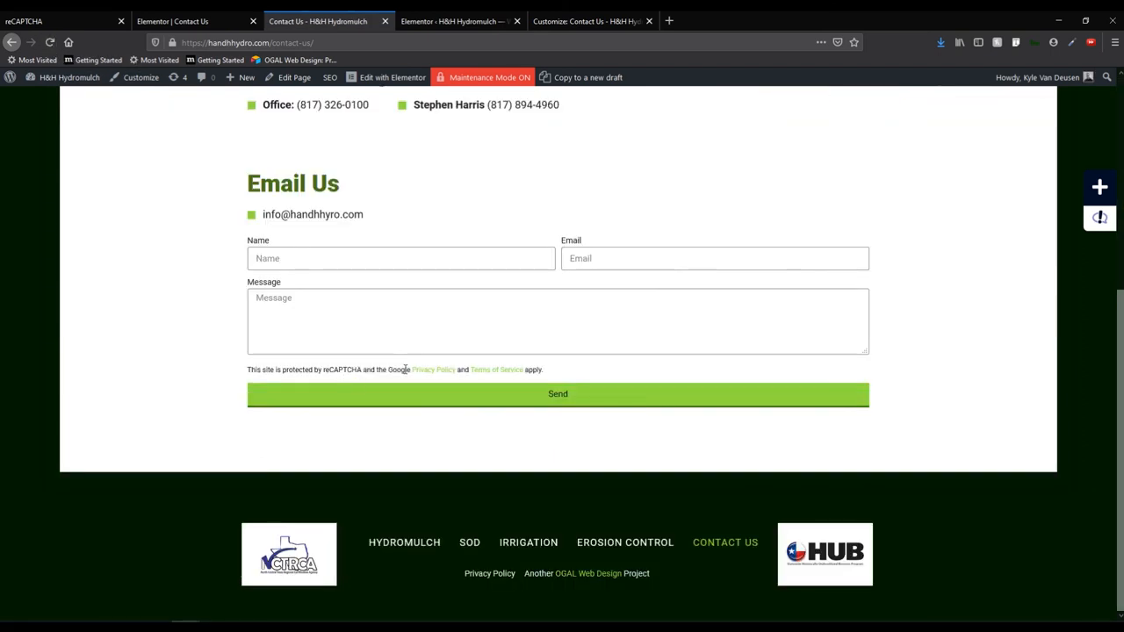
mouse_move(432, 368)
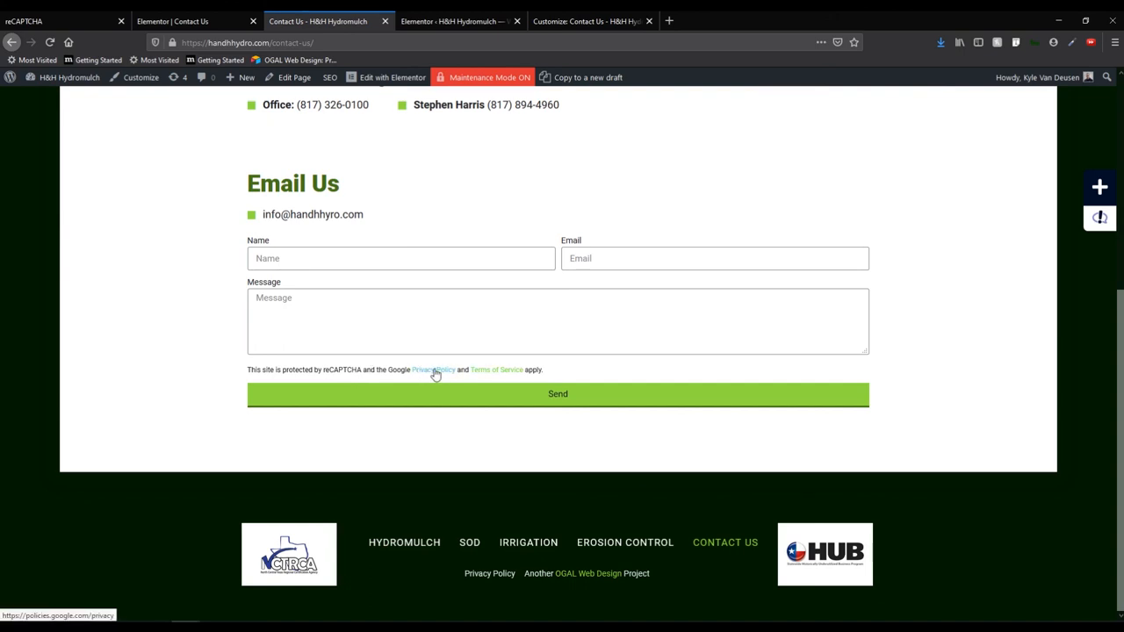
mouse_move(407, 204)
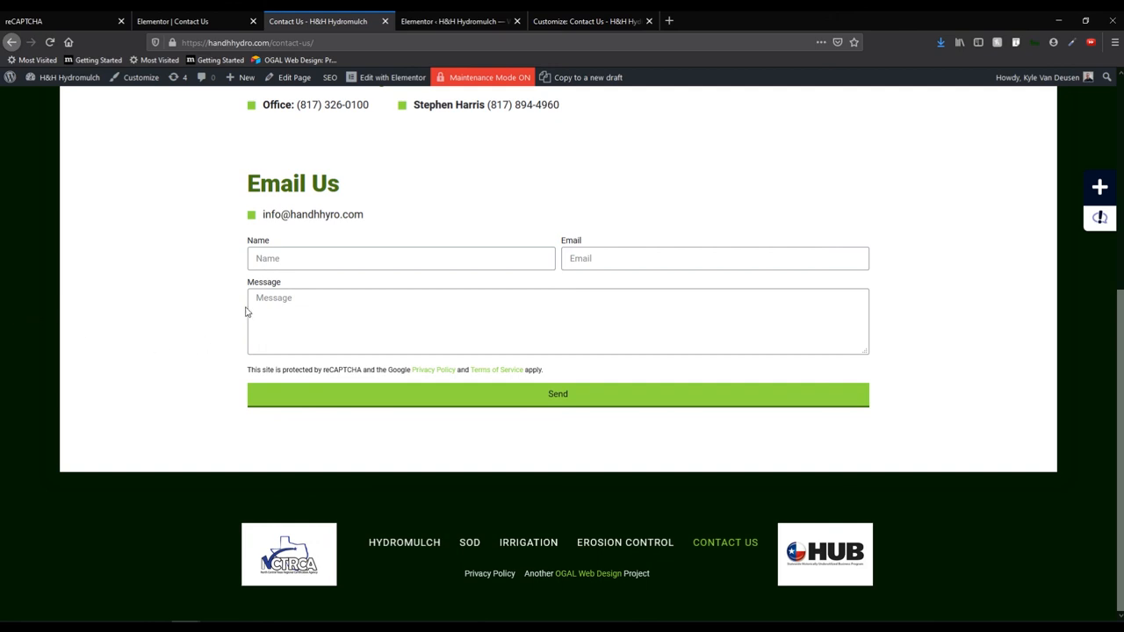
mouse_move(33, 437)
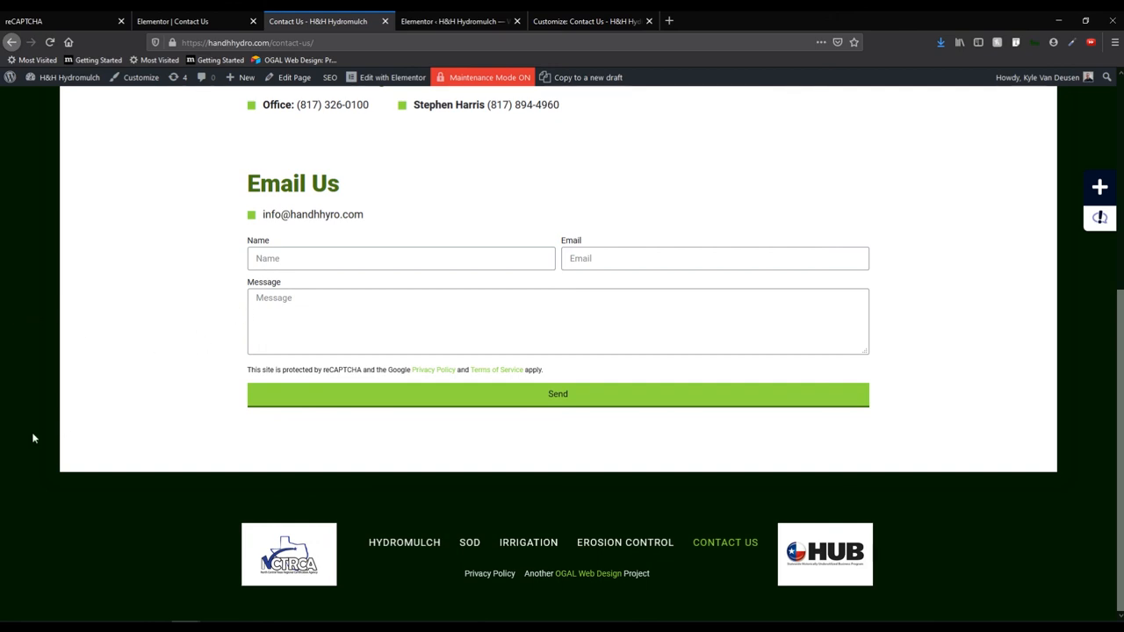